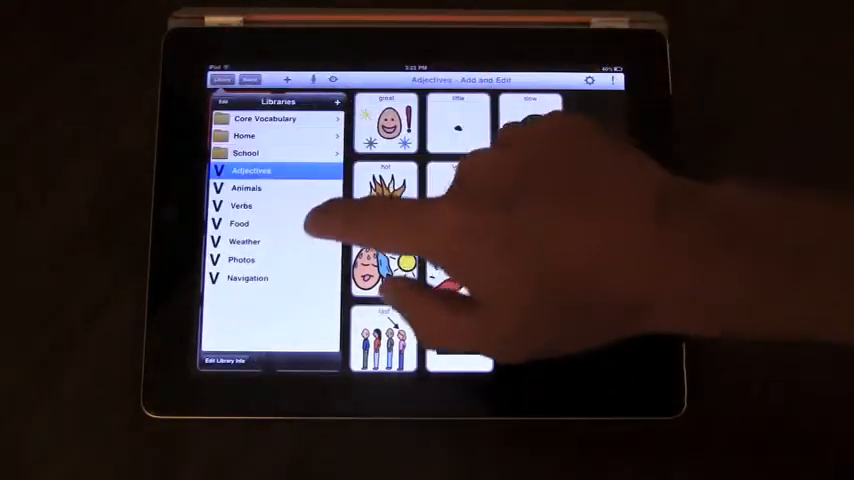
Step: Open the Navigation library showing First page, Two, Breakfast and Test folders
left_click(247, 278)
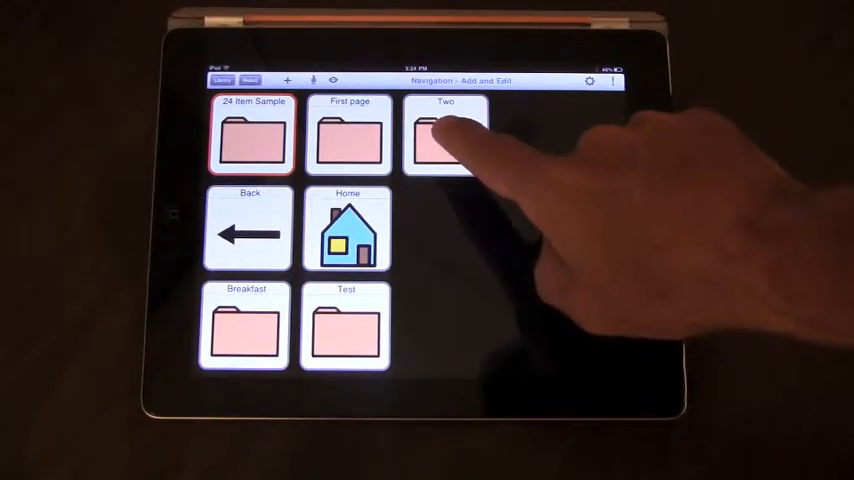
Step: Give the Two button the communication folder symbol and rearrange the Navigation buttons
left_click(446, 140)
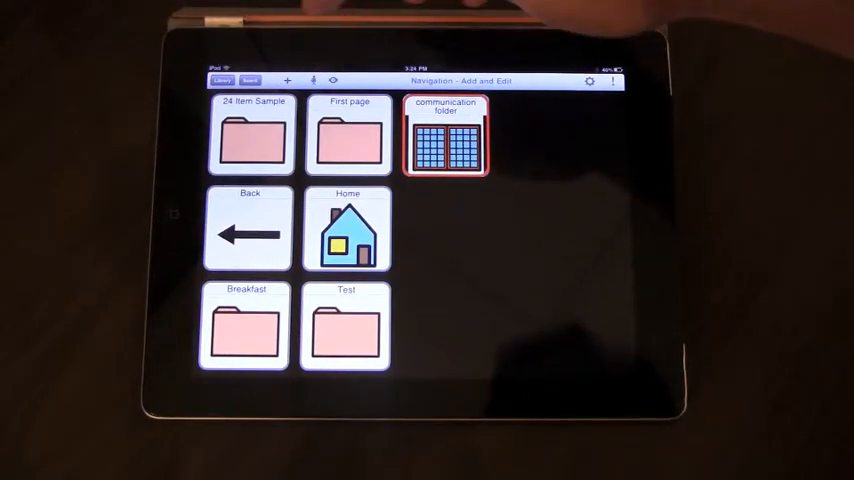
left_click(444, 140)
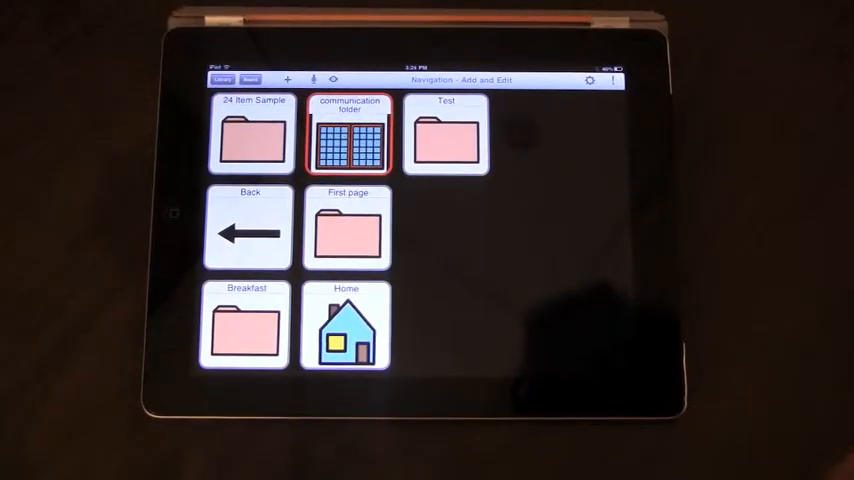
Step: Open the Test board in Play and Add mode
left_click(250, 135)
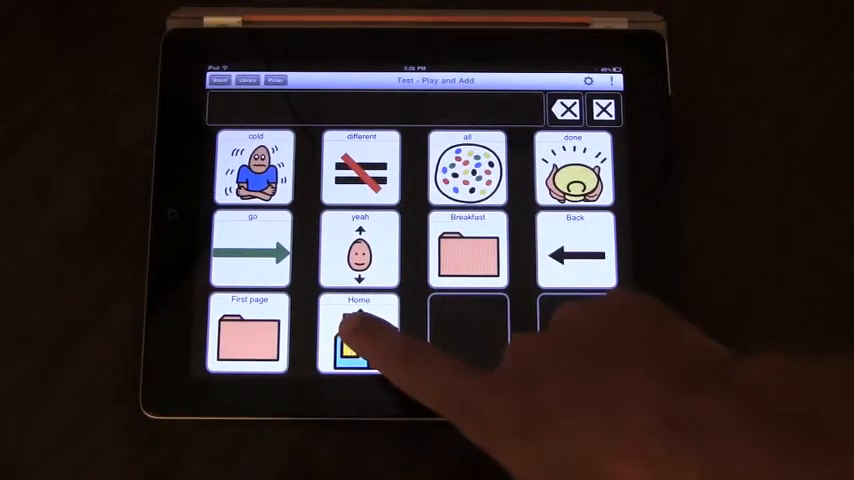
Step: Follow the Breakfast link from the Test board, then show the boards list
left_click(468, 250)
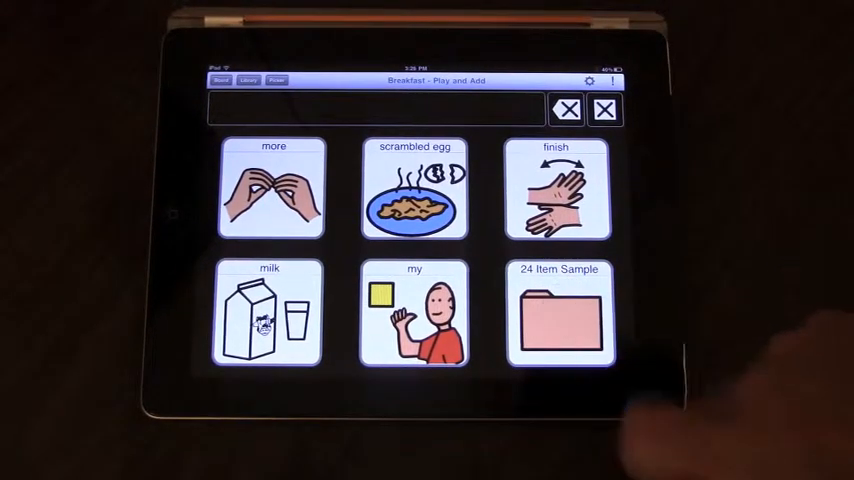
left_click(559, 315)
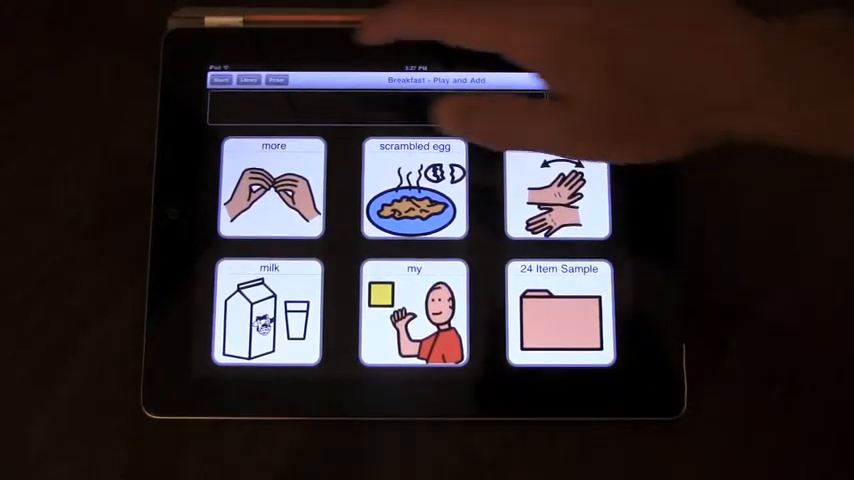
left_click(221, 80)
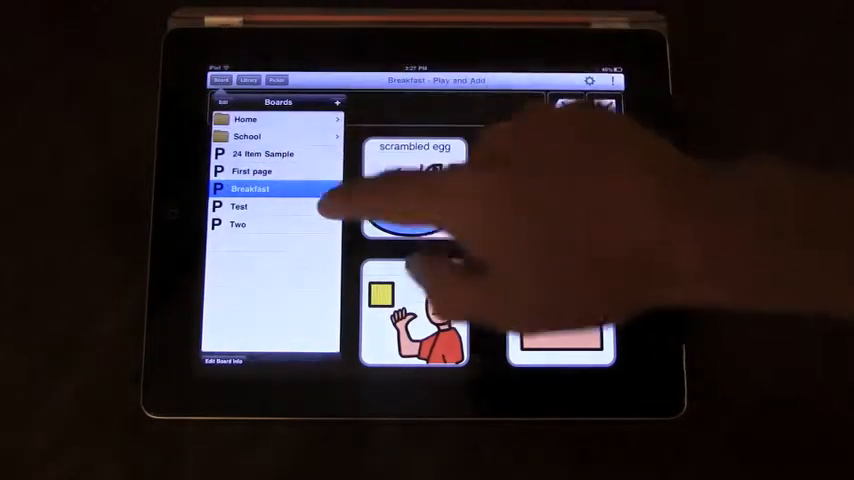
Step: Open 24 Item Sample and confirm its board info lists it as home board
left_click(238, 206)
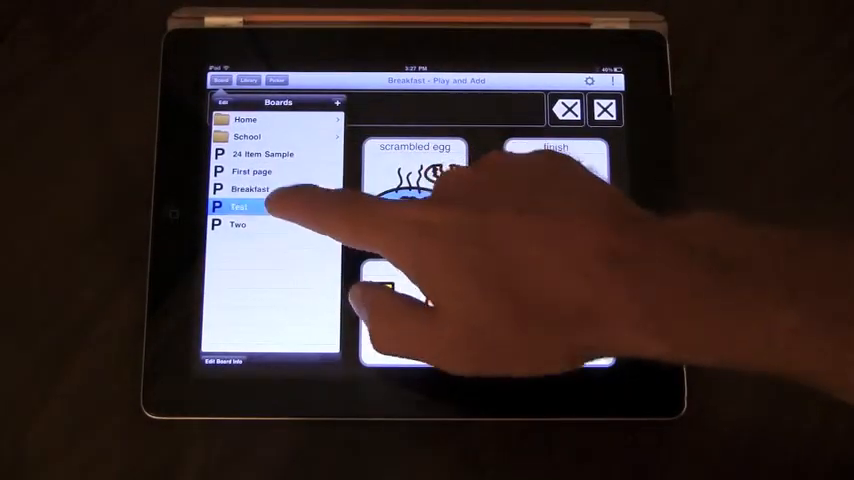
left_click(239, 206)
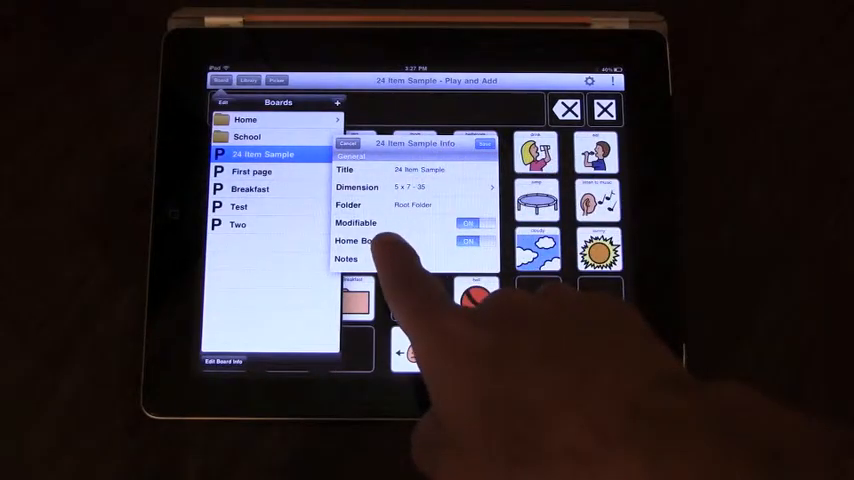
left_click(467, 241)
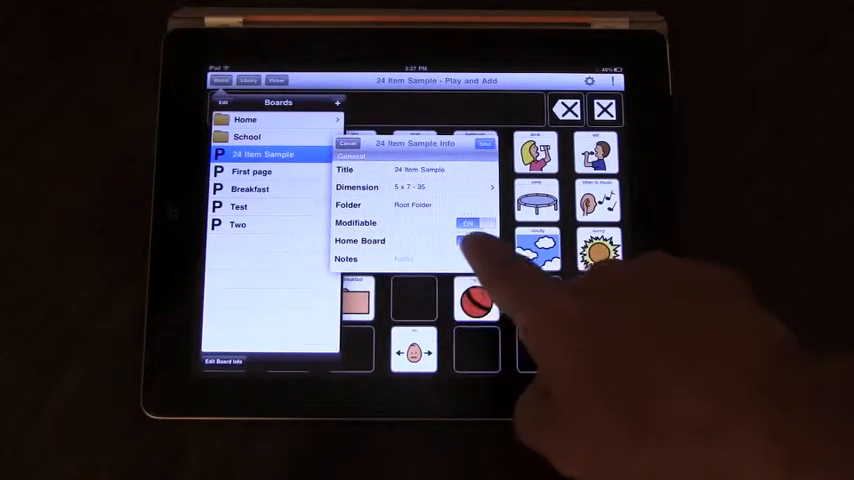
left_click(467, 241)
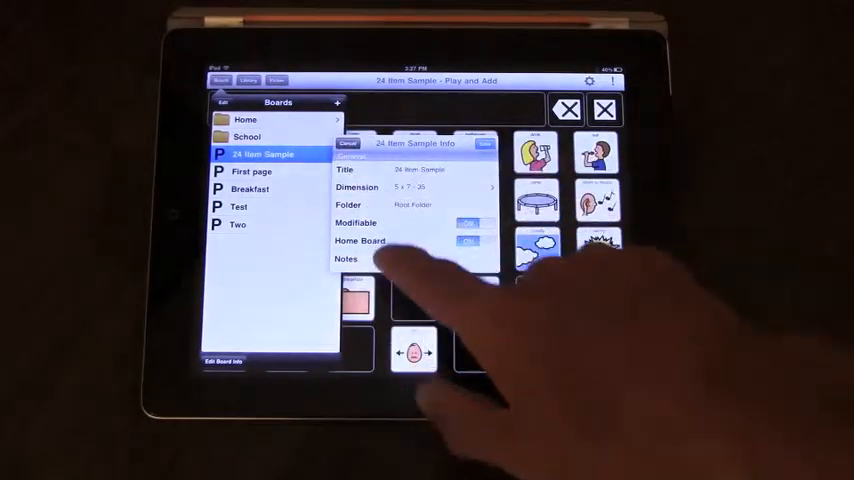
left_click(347, 143)
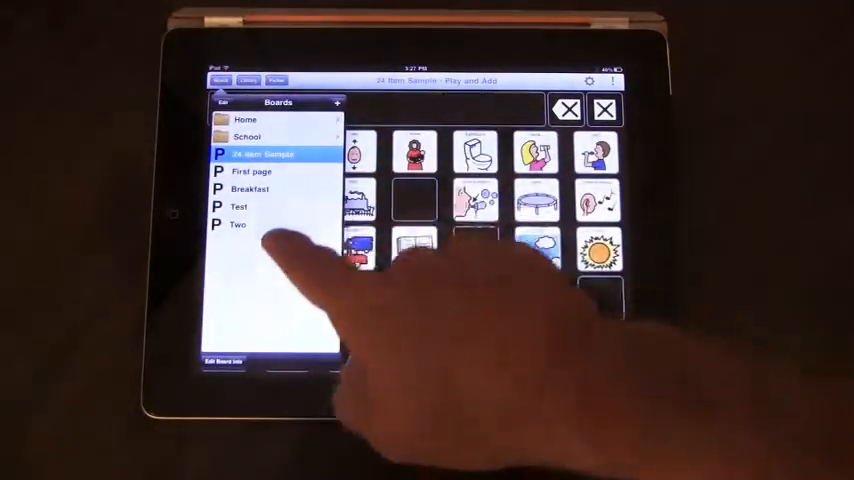
Step: Make First page the home board instead of 24 Item Sample, then open Test
left_click(251, 171)
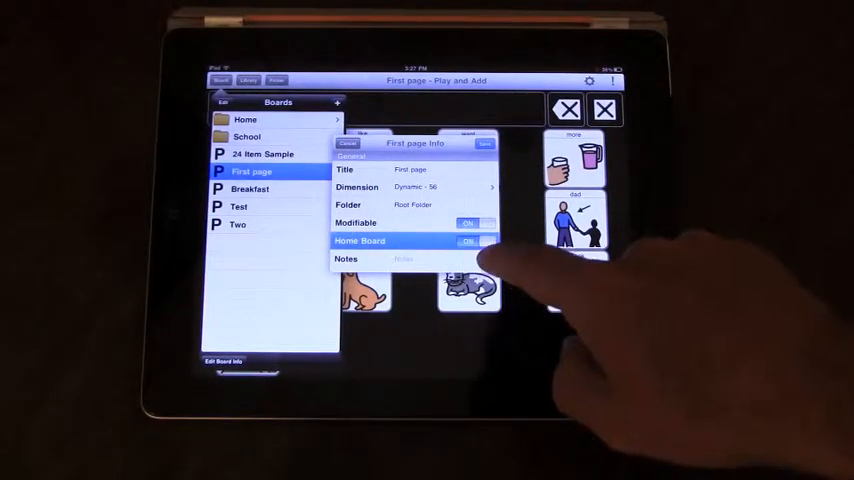
left_click(470, 240)
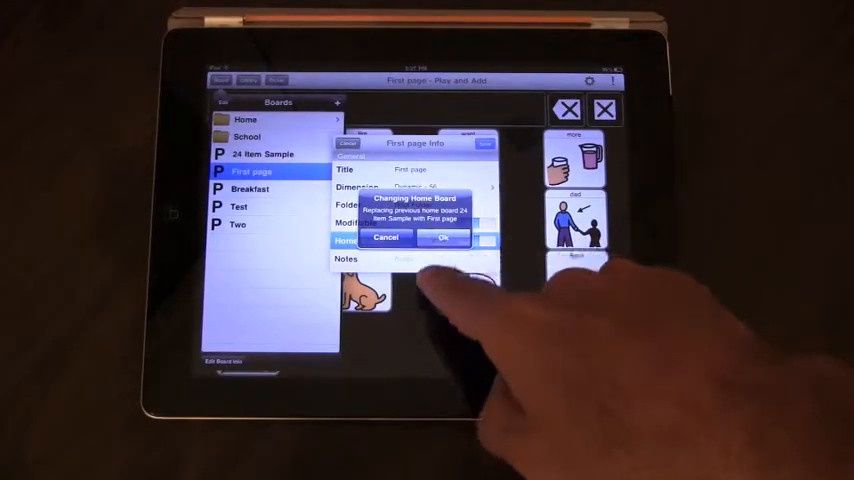
left_click(441, 238)
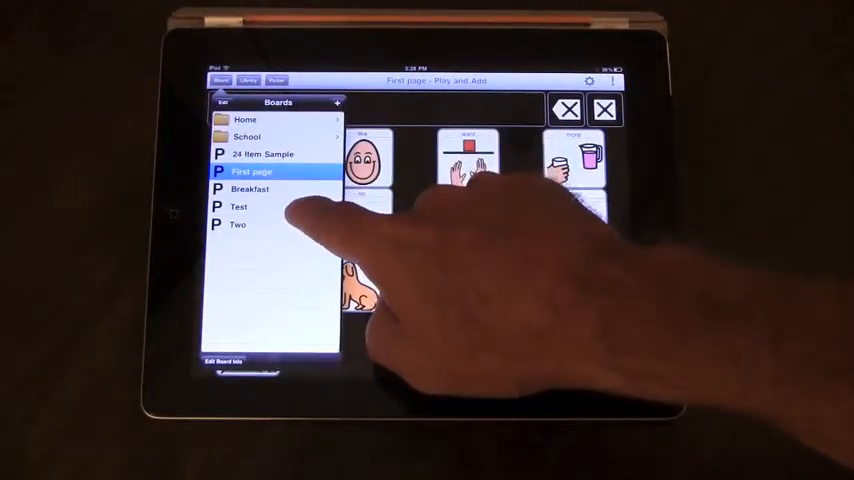
left_click(238, 207)
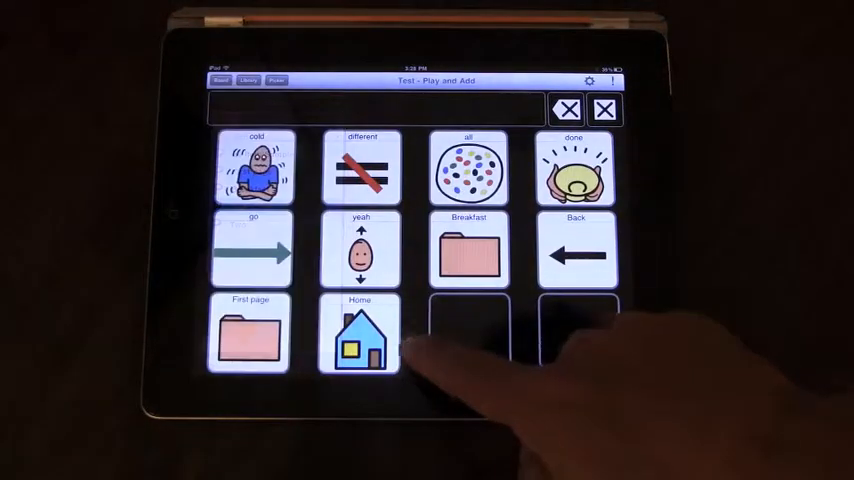